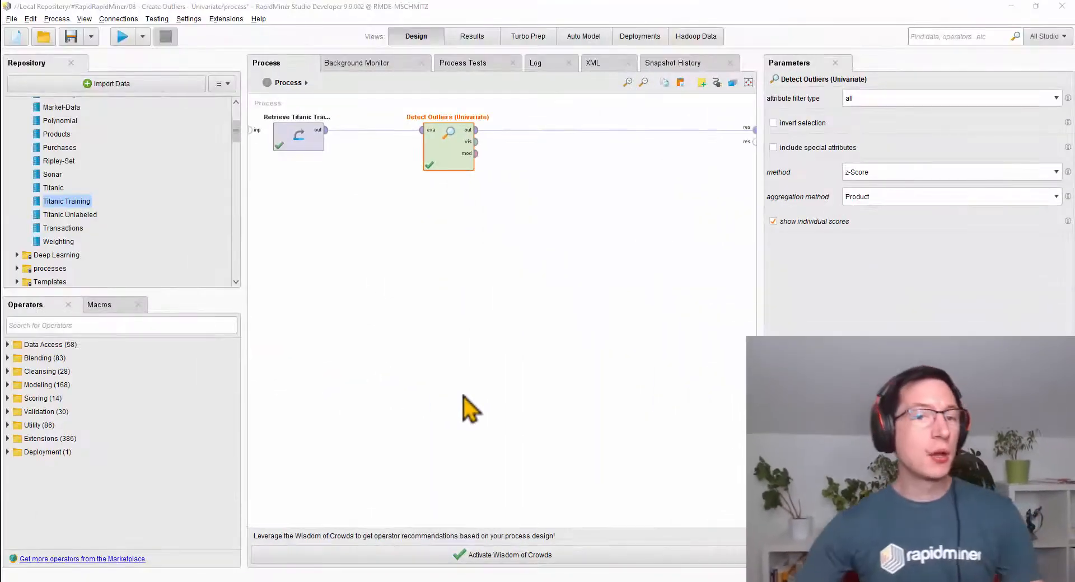
pyautogui.moveTo(271, 161)
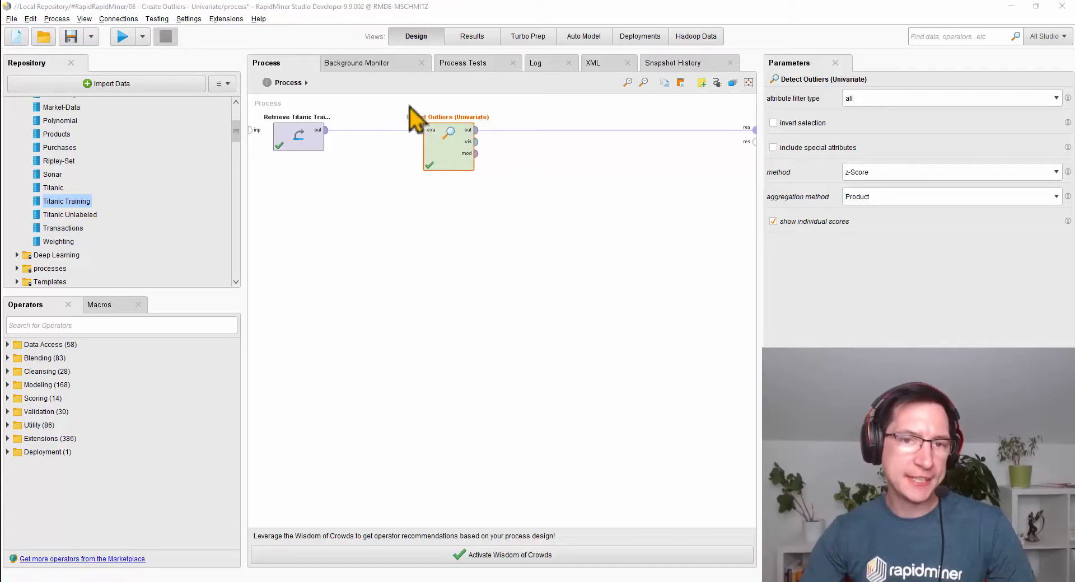
pyautogui.moveTo(463, 165)
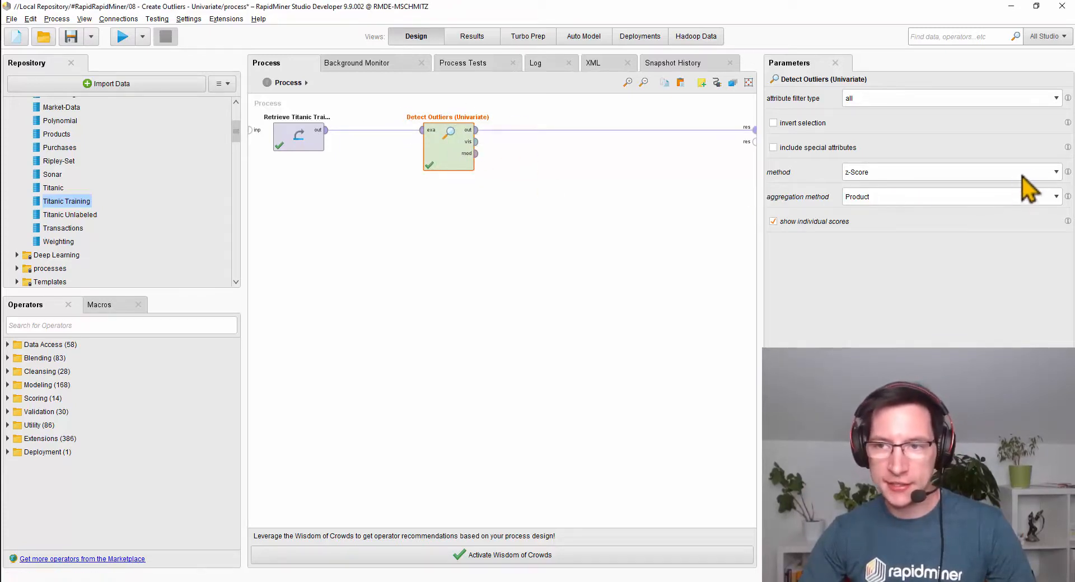
# - Keep z-Score detection, run the process, and check row 1's Age_score and fare score values
pyautogui.click(1054, 172)
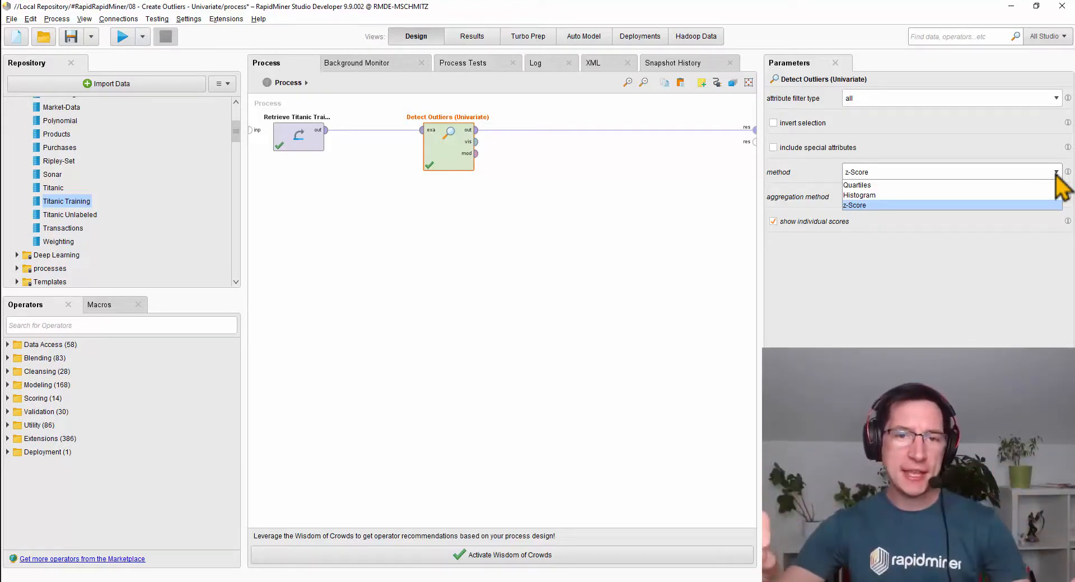
pyautogui.click(854, 204)
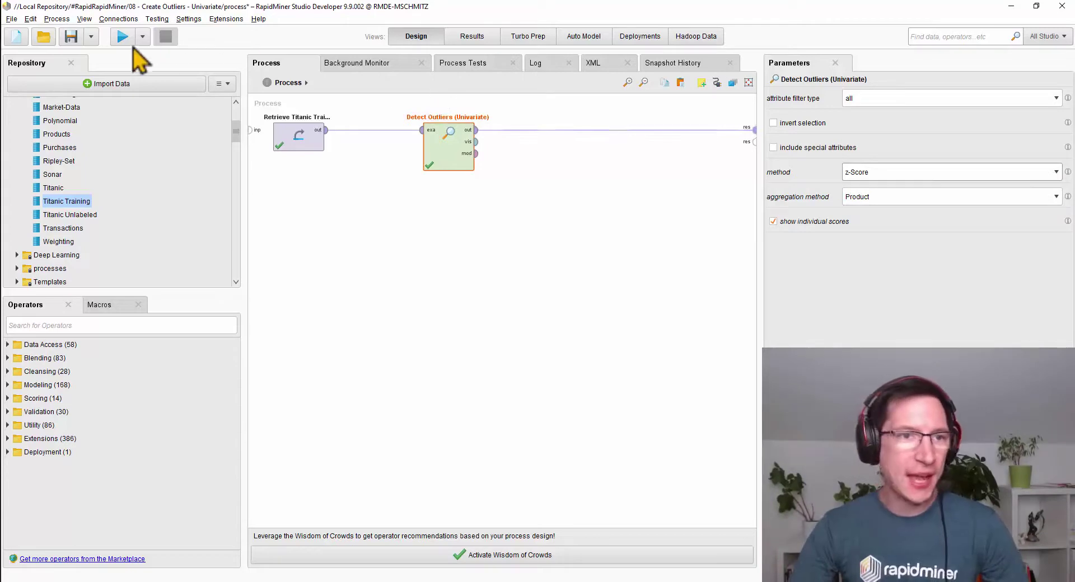
pyautogui.click(122, 36)
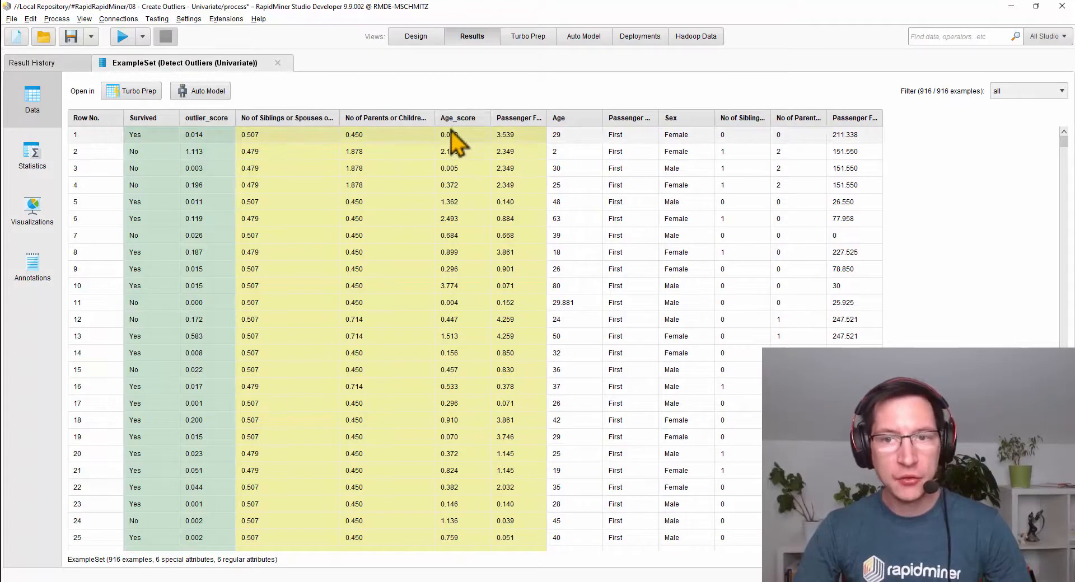
pyautogui.click(556, 134)
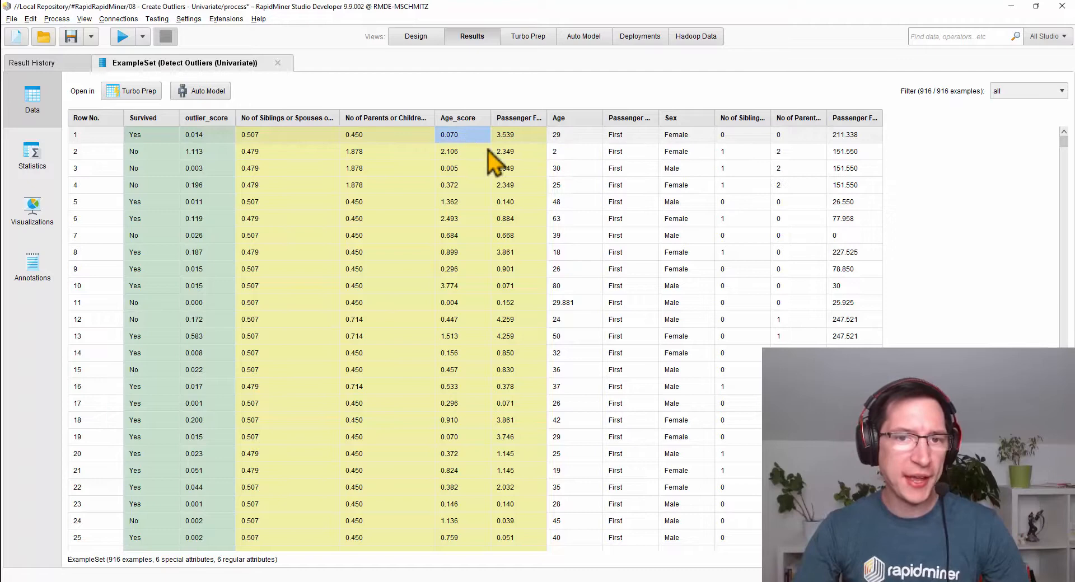
pyautogui.moveTo(449, 135)
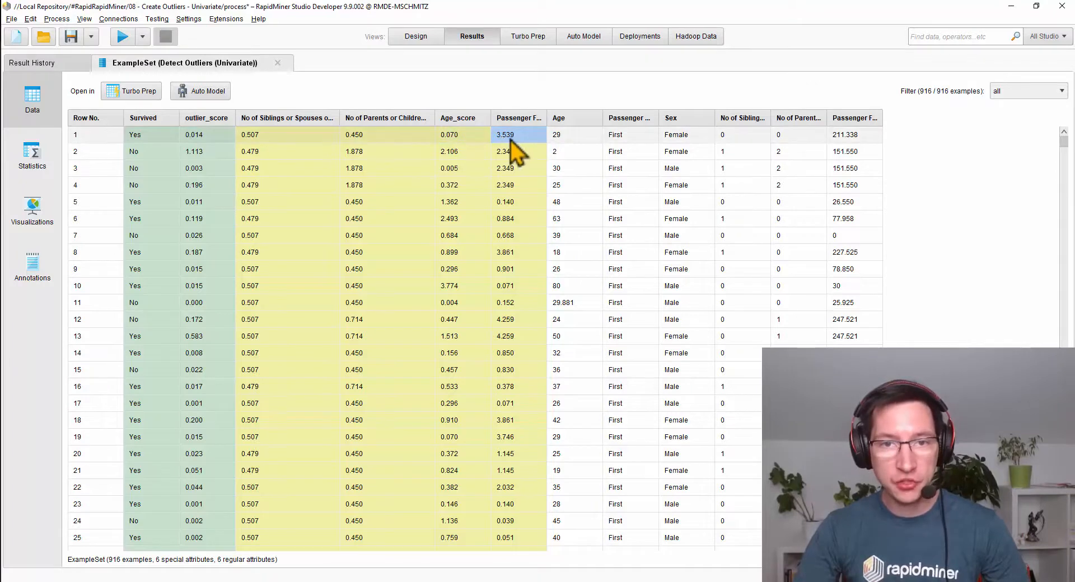
pyautogui.click(853, 135)
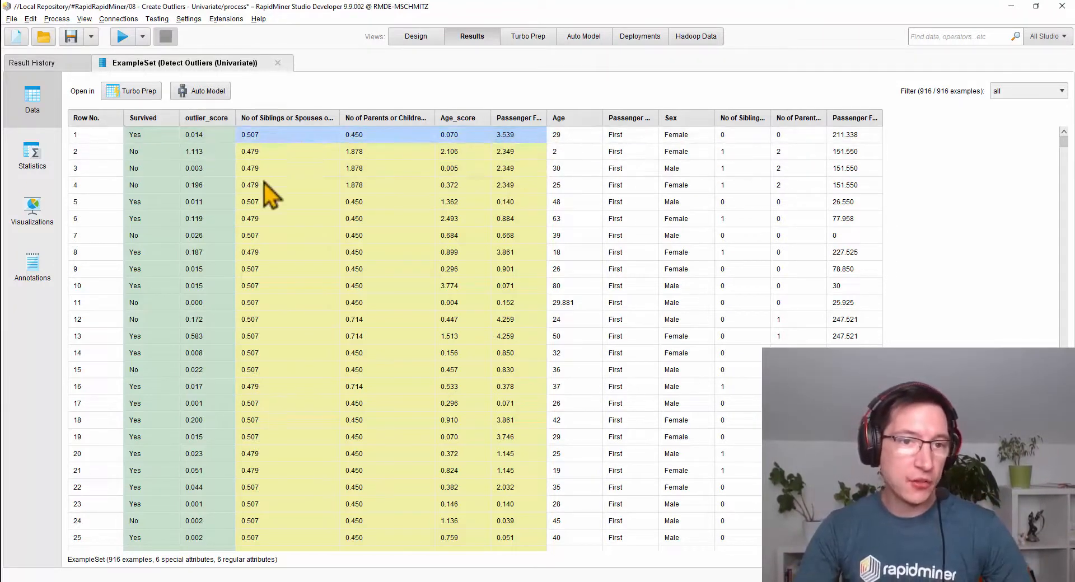
pyautogui.moveTo(449, 268)
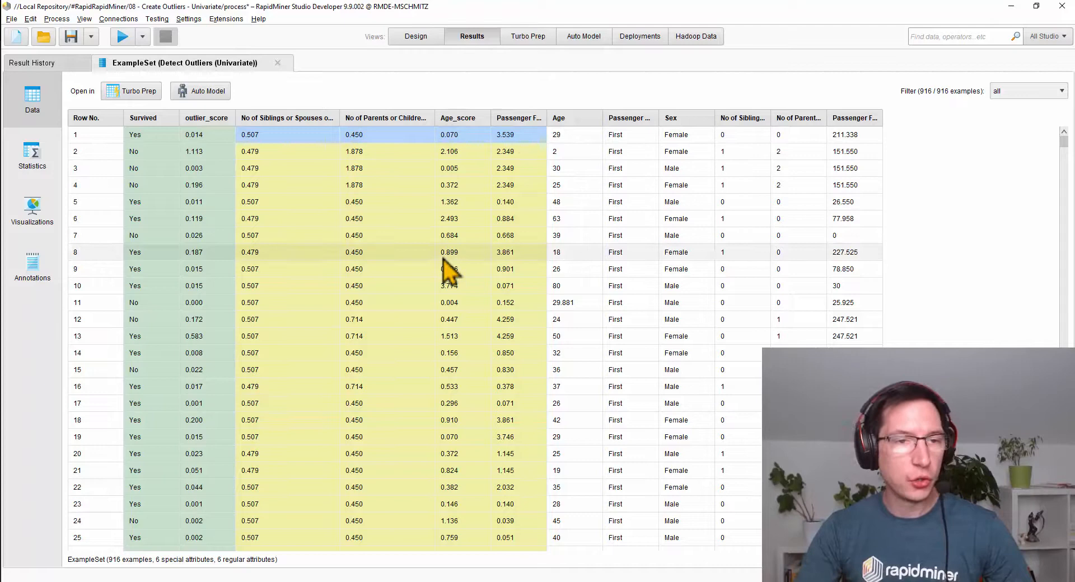